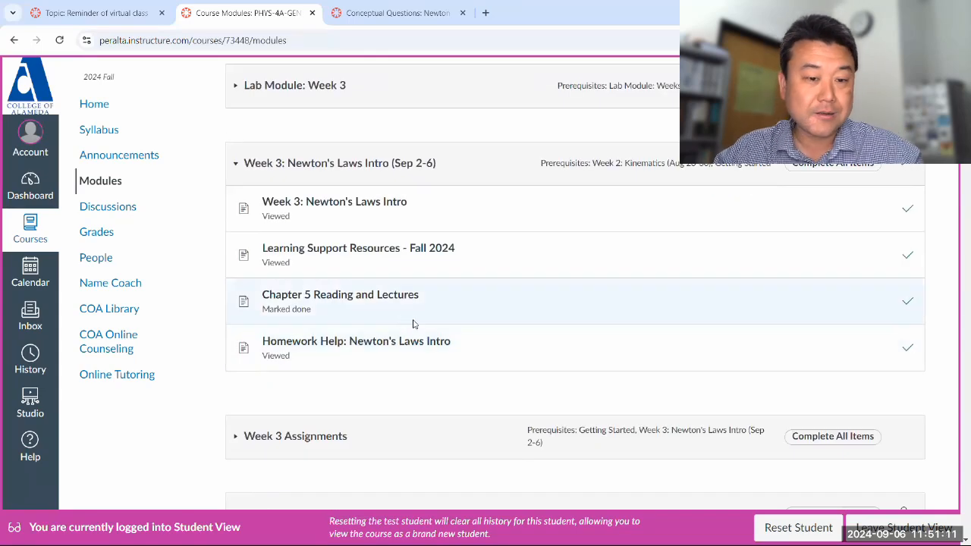
# Step: Open Problem Set 3: Newton's Laws Intro and snap Canvas left beside ChatGPT
pyautogui.scroll(-3)
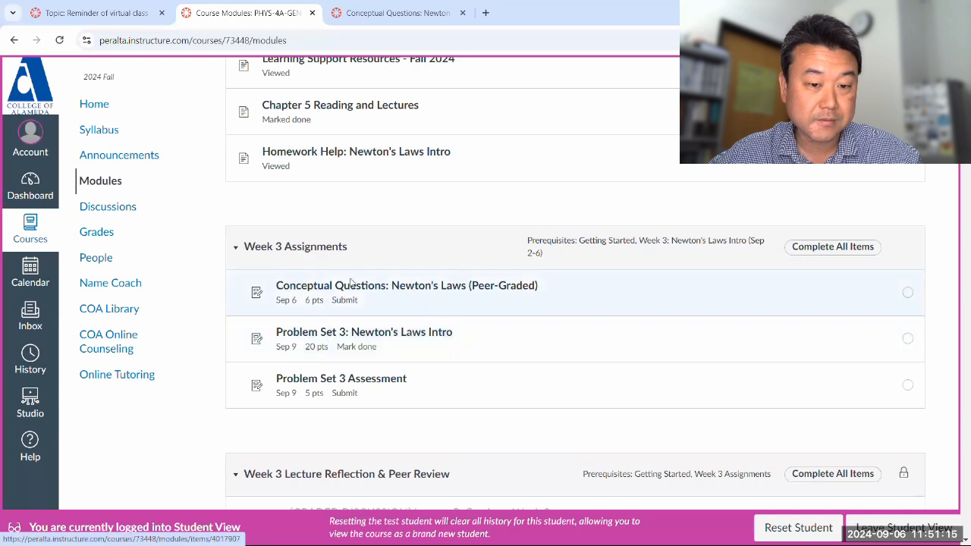
pyautogui.moveTo(315, 357)
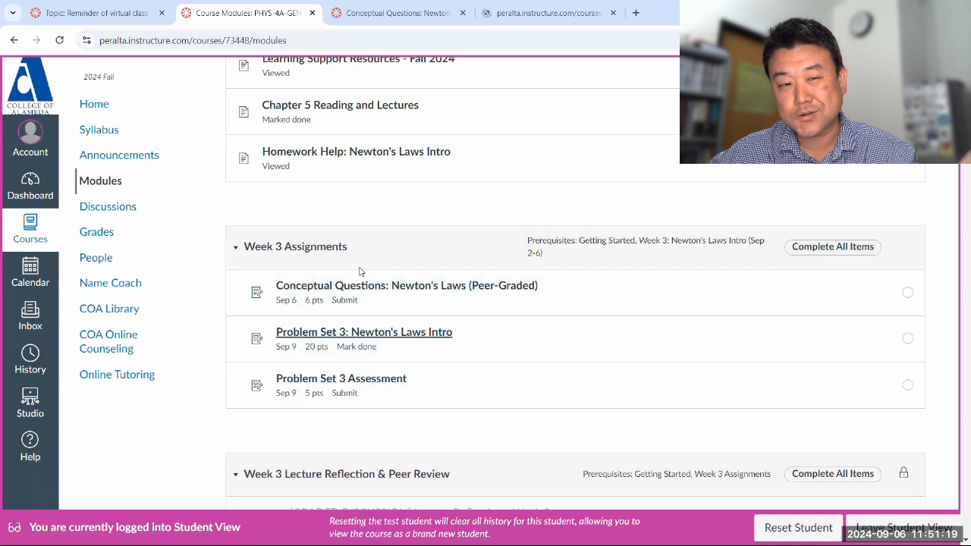
pyautogui.click(364, 331)
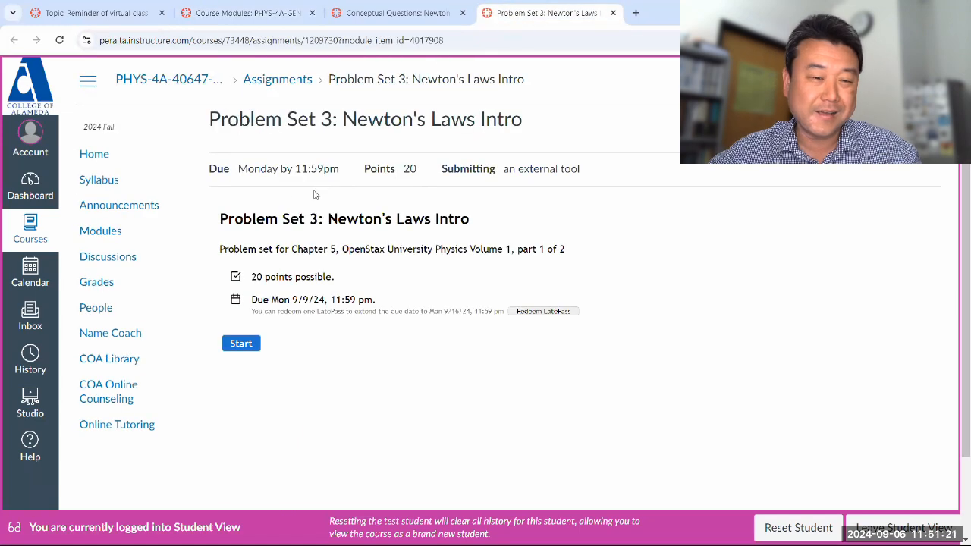
pyautogui.click(88, 79)
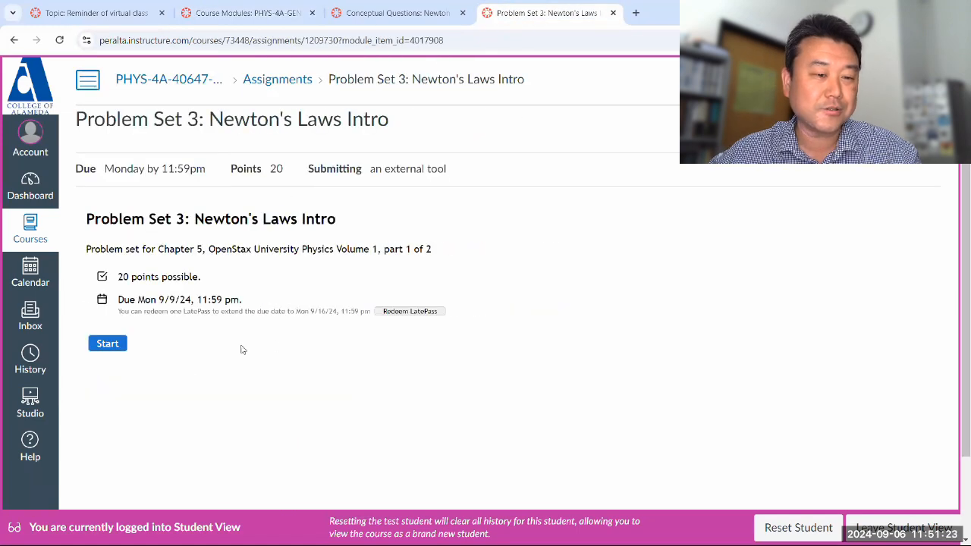
pyautogui.moveTo(555, 347)
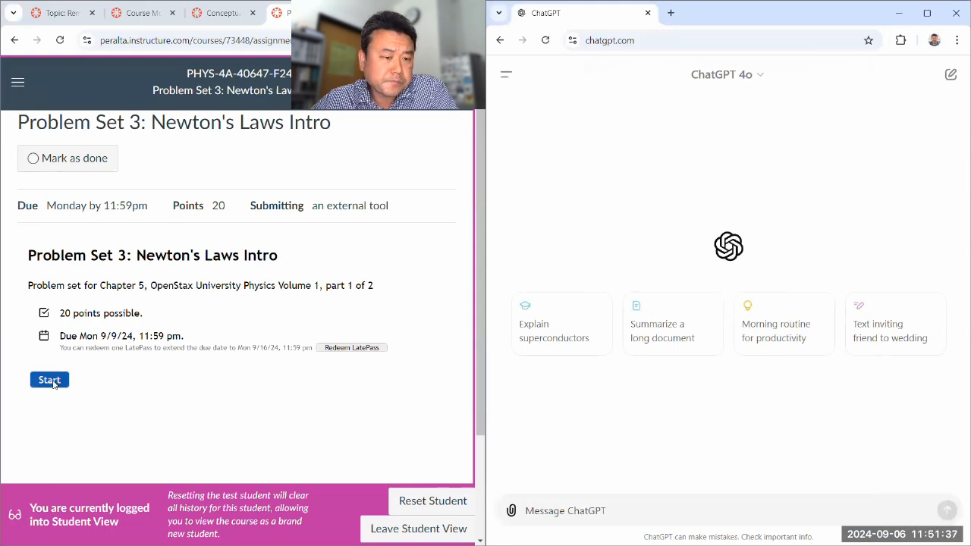
# Step: Start the problem set and page forward three questions to the gymnast rope-tension problem
pyautogui.click(48, 379)
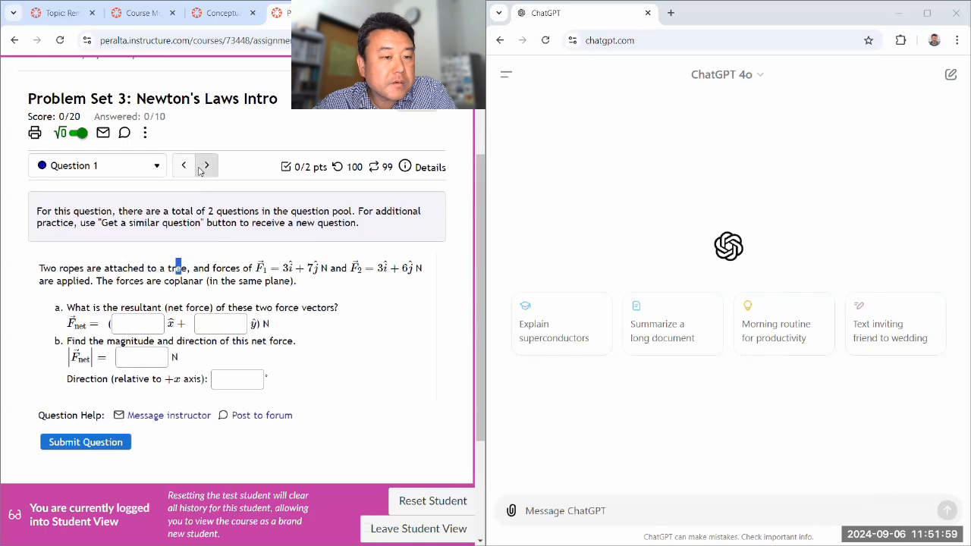
pyautogui.click(206, 165)
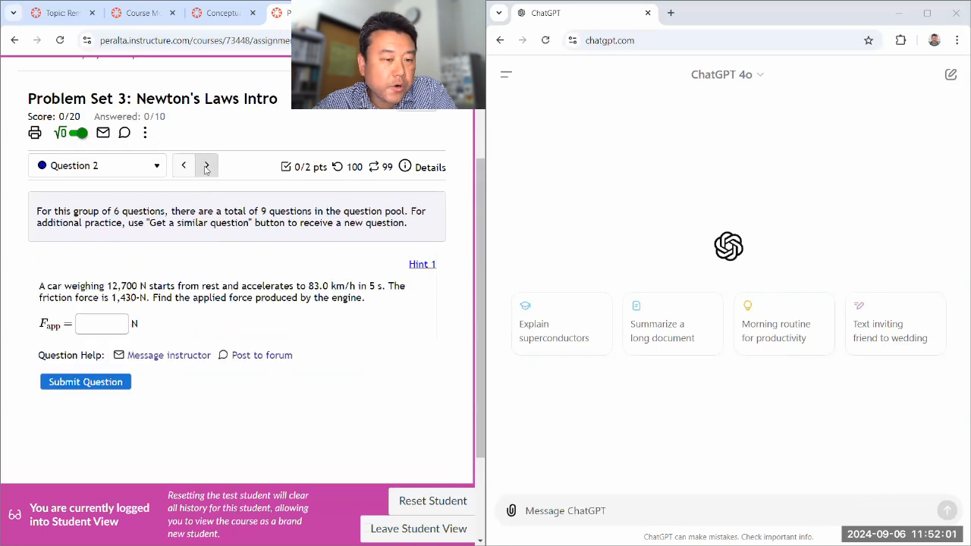
pyautogui.scroll(-3)
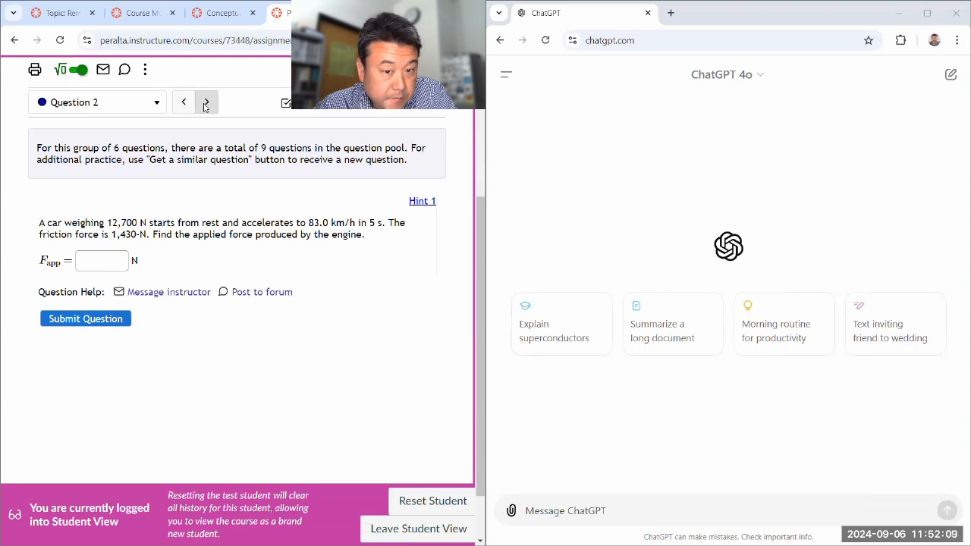
pyautogui.click(206, 103)
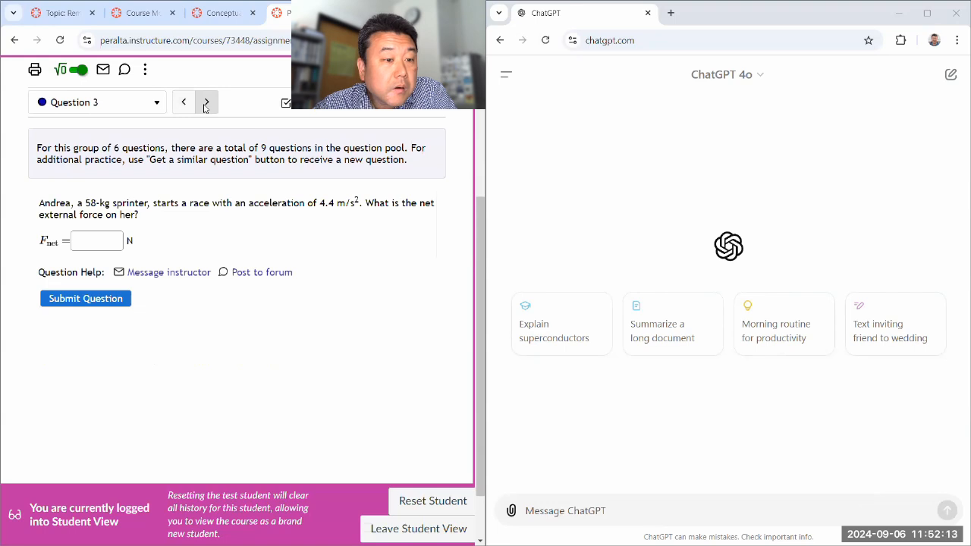
pyautogui.click(206, 102)
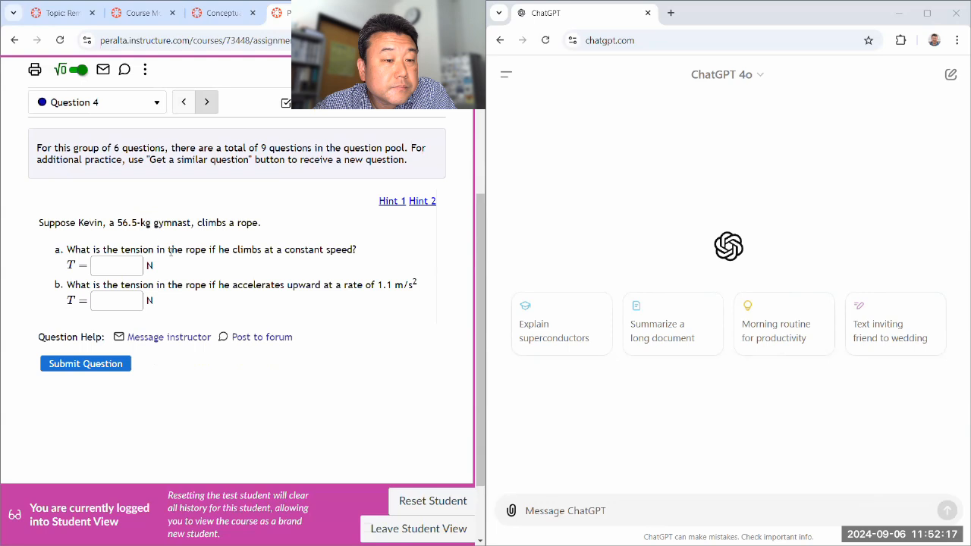
pyautogui.moveTo(370, 373)
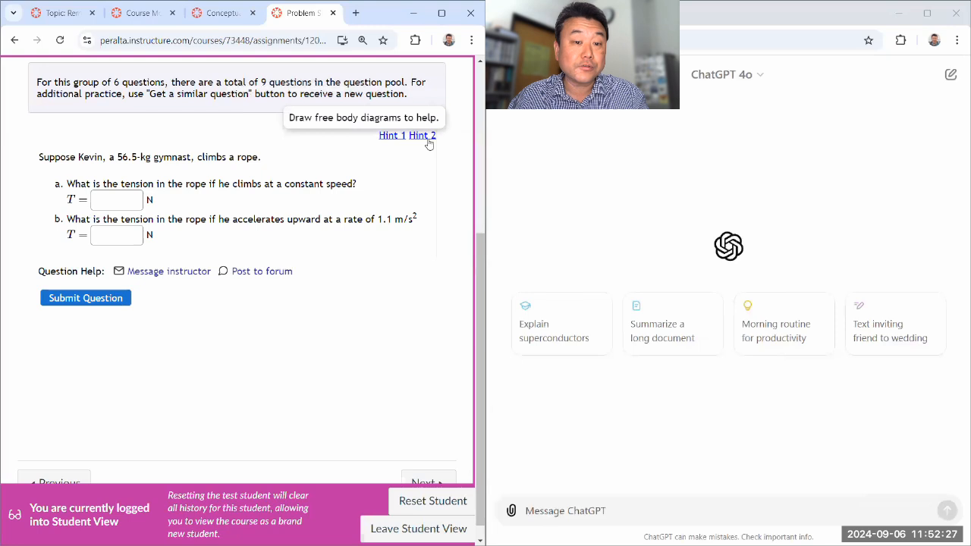
pyautogui.moveTo(428, 146)
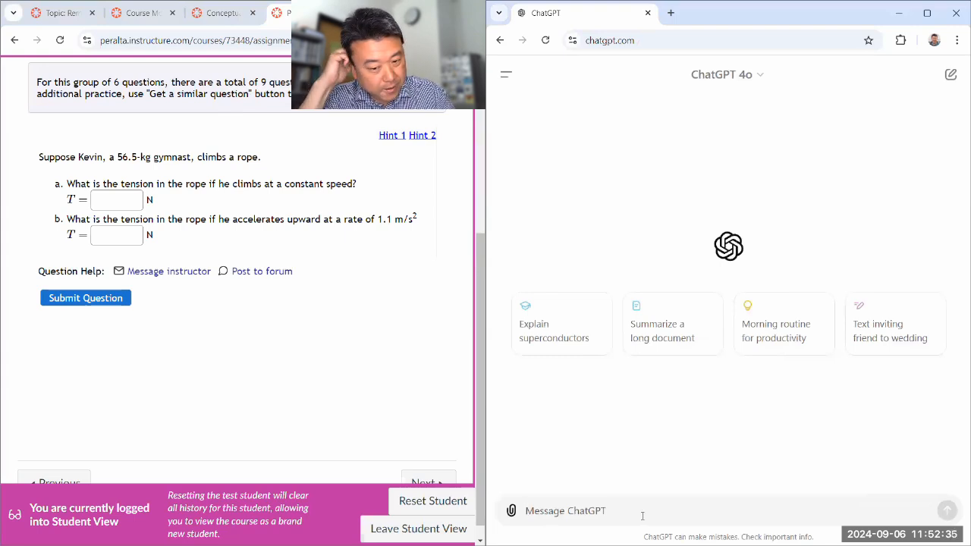
# Step: Send ChatGPT tutoring instructions: read questions first, withhold answers, wait for my work and give feedback/correction
pyautogui.write("For this session, I'm *trying* to learn how to do the")
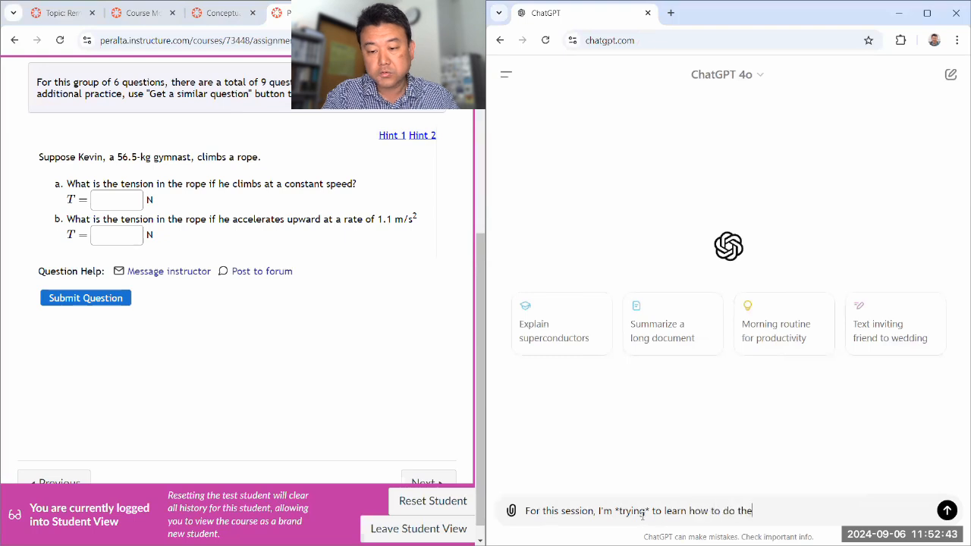
pyautogui.write('questions I have, so please read the')
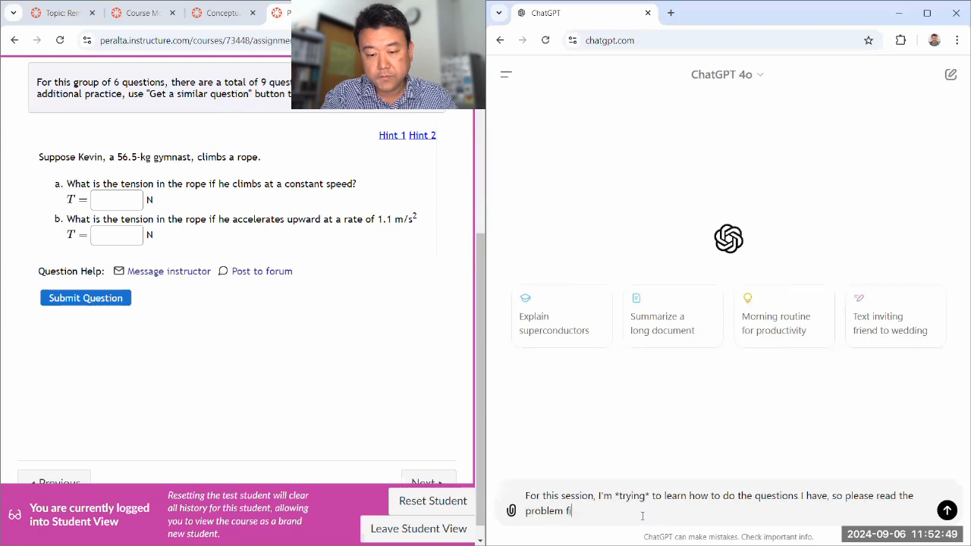
pyautogui.write("rst, and don't")
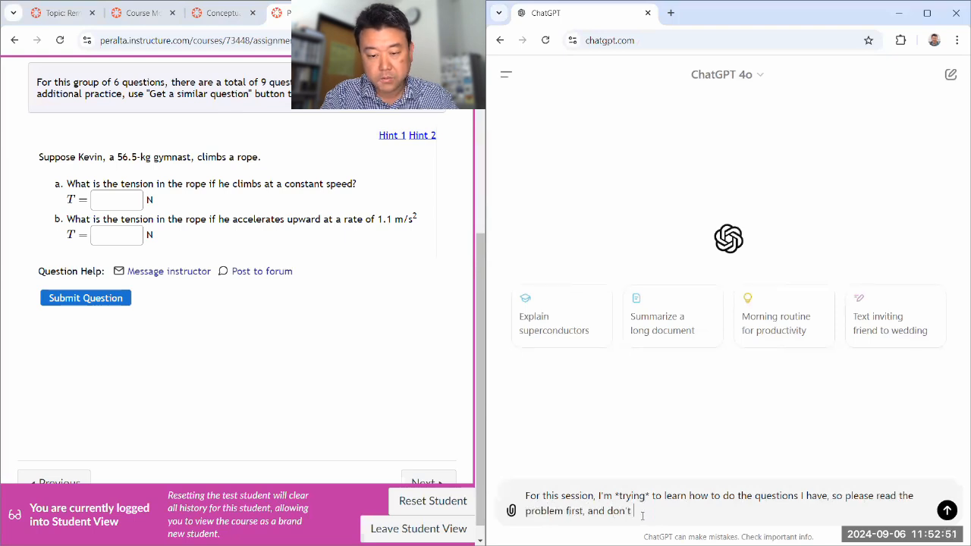
pyautogui.write('give me all the answers or explanations right away.')
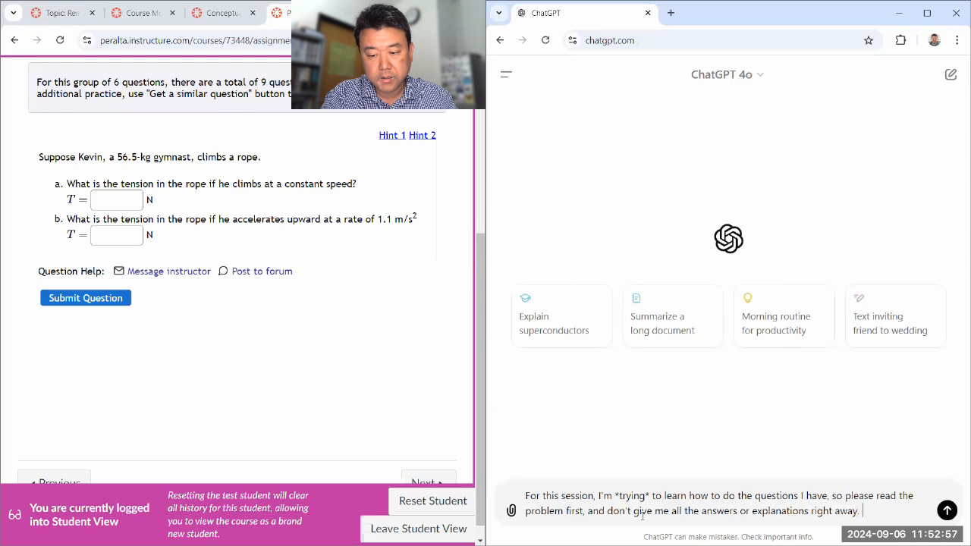
pyautogui.write('Wait for me to')
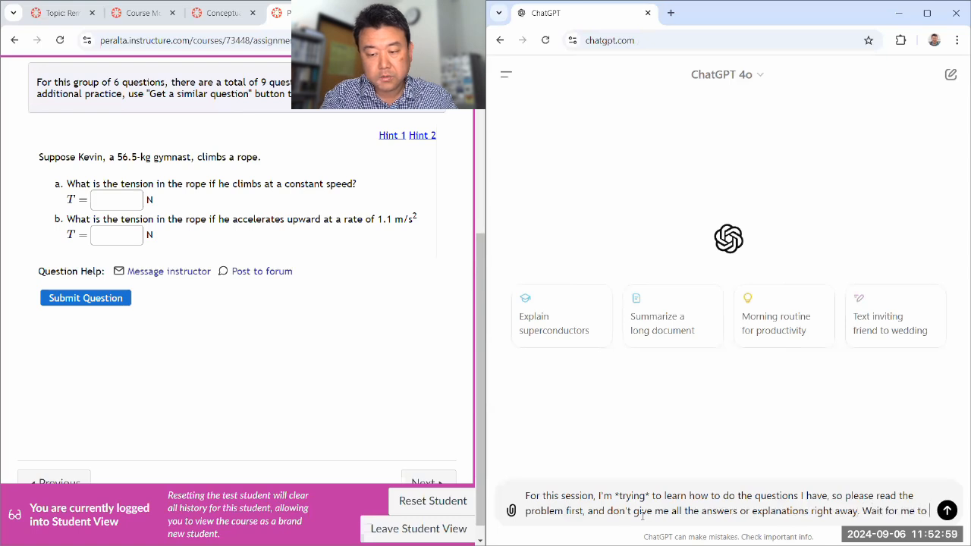
pyautogui.write("tell you what I've done, and")
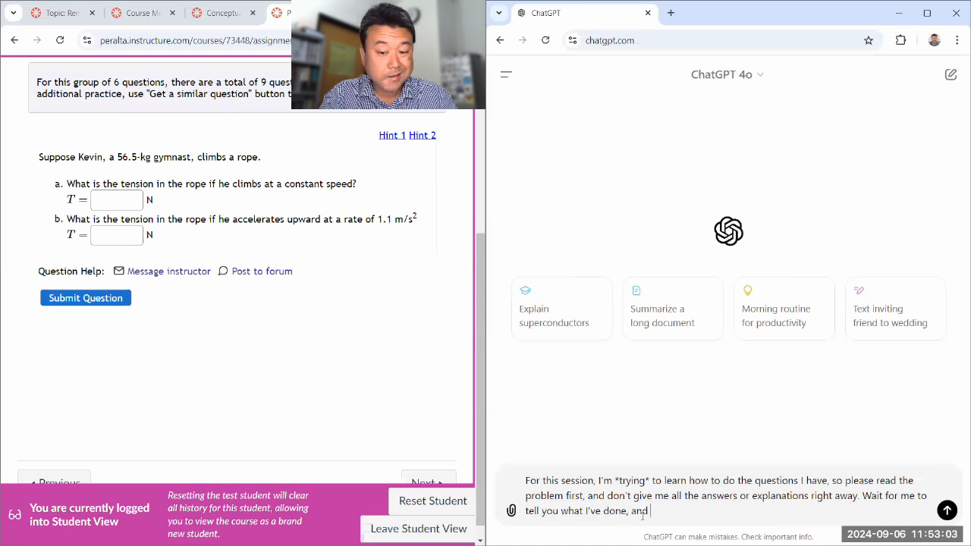
pyautogui.write('give me feedback')
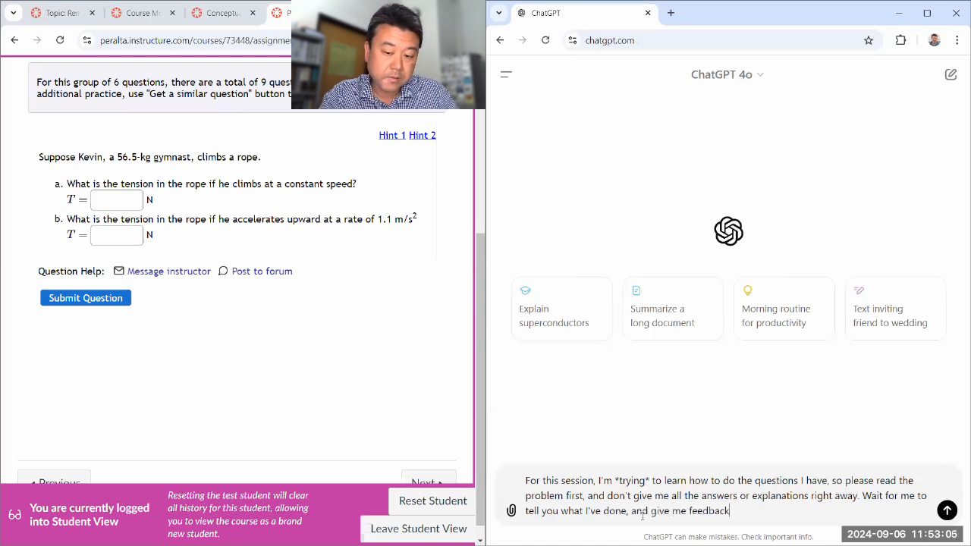
pyautogui.write('/correction on it')
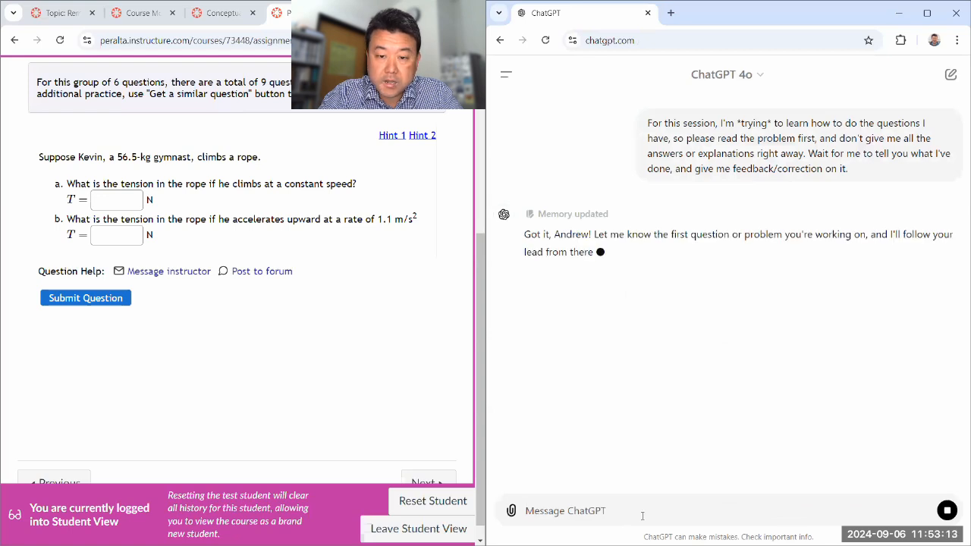
# Step: Send 'This is the question.' with the rope-tension screenshot to ChatGPT
pyautogui.write('This is the question.')
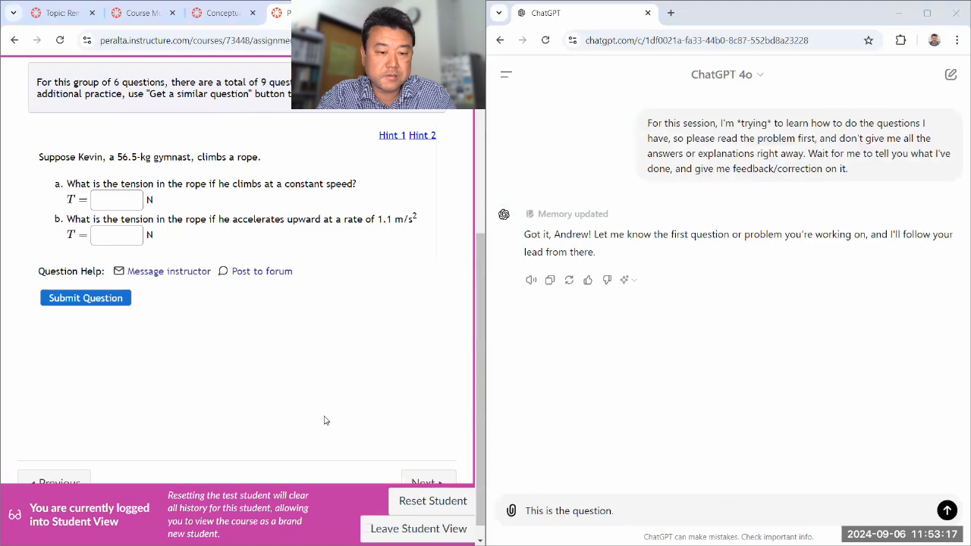
pyautogui.moveTo(200, 260)
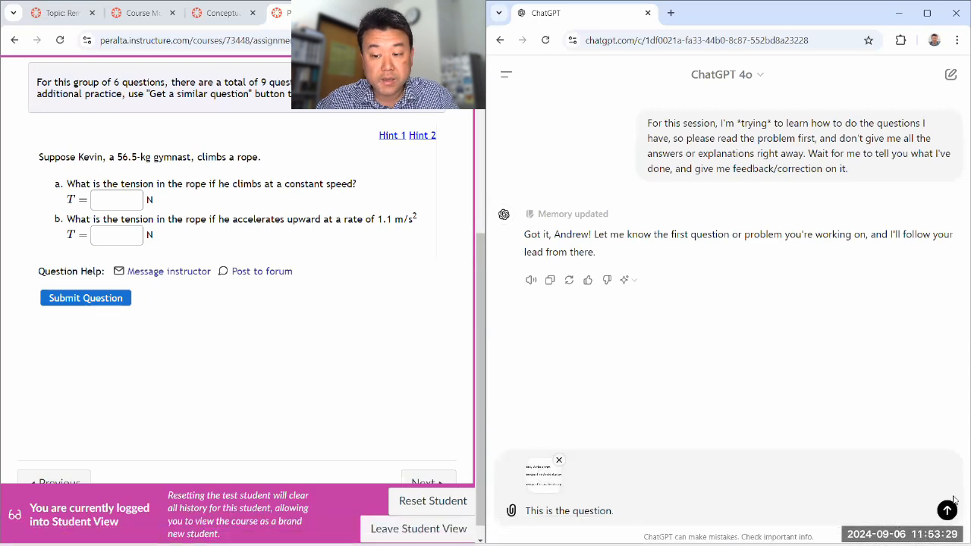
pyautogui.click(944, 510)
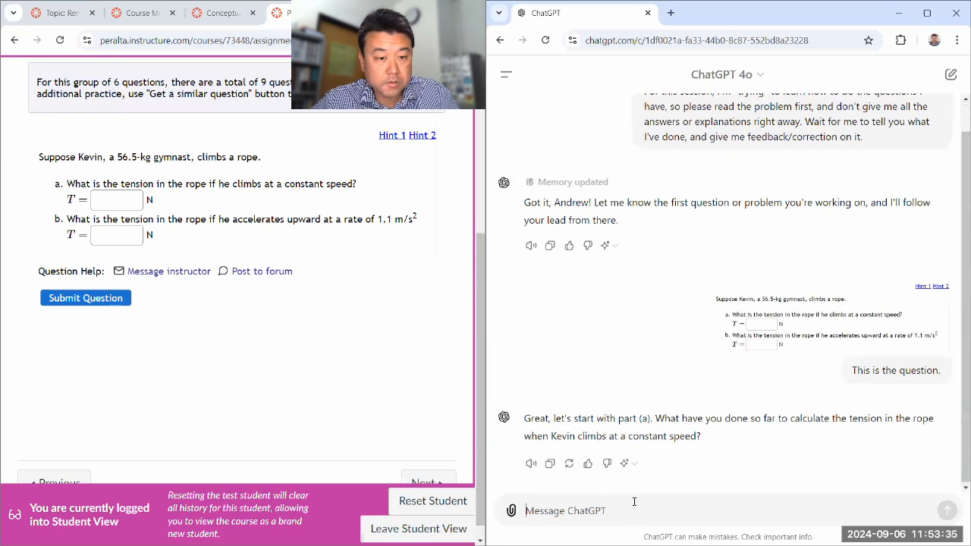
# Step: Draft 'So, I think I got part (a) right, I answered 565 N' and submit 565 in Canvas part (a)
pyautogui.write('So,')
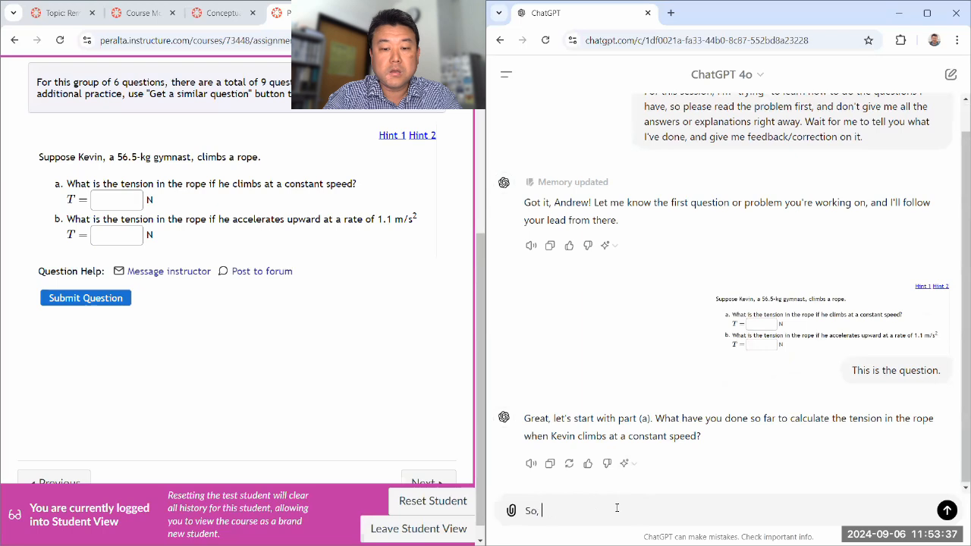
pyautogui.write('I')
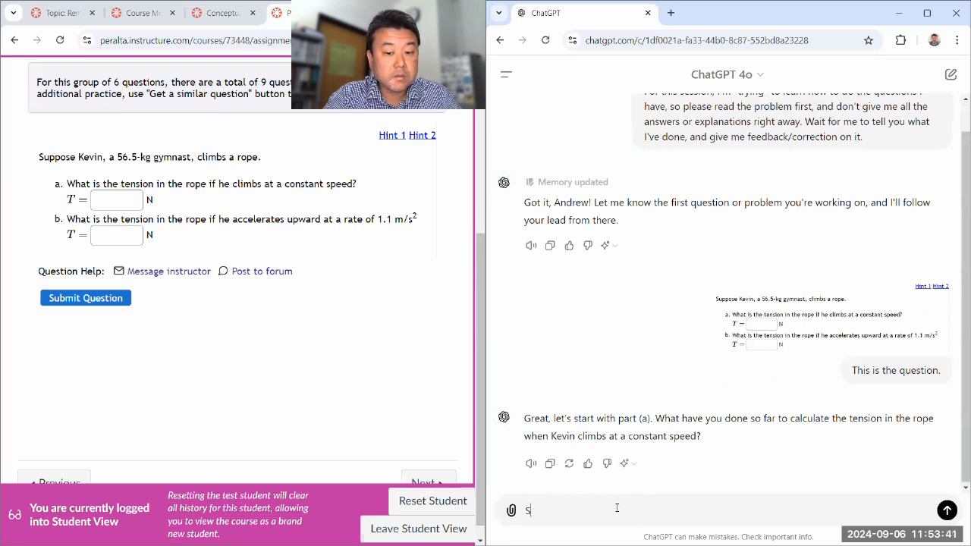
pyautogui.write('So,')
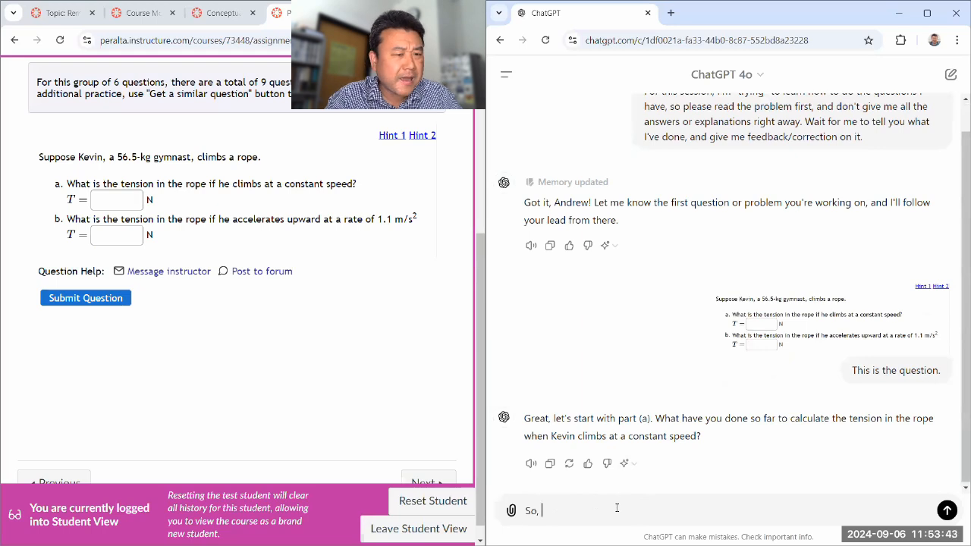
pyautogui.write('I got part (a) right, I answered')
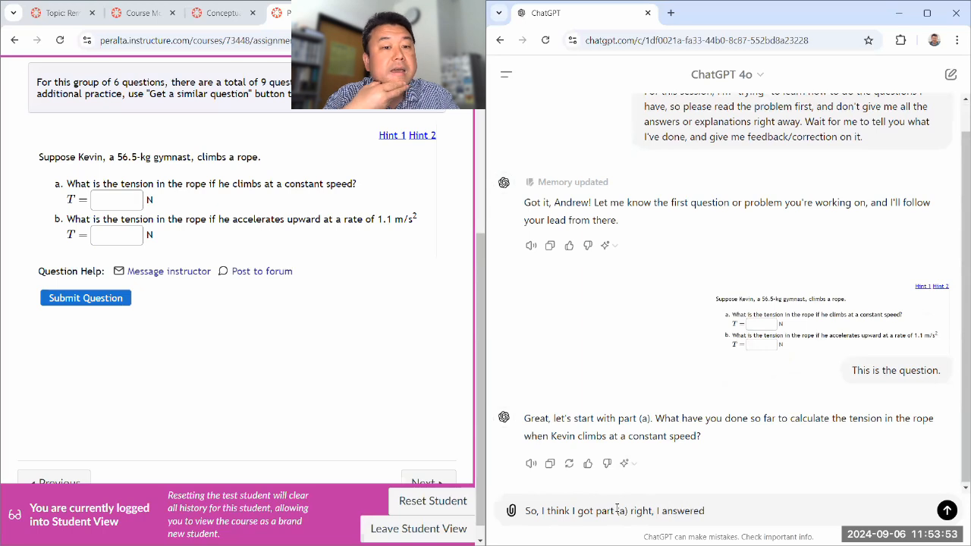
pyautogui.write('5')
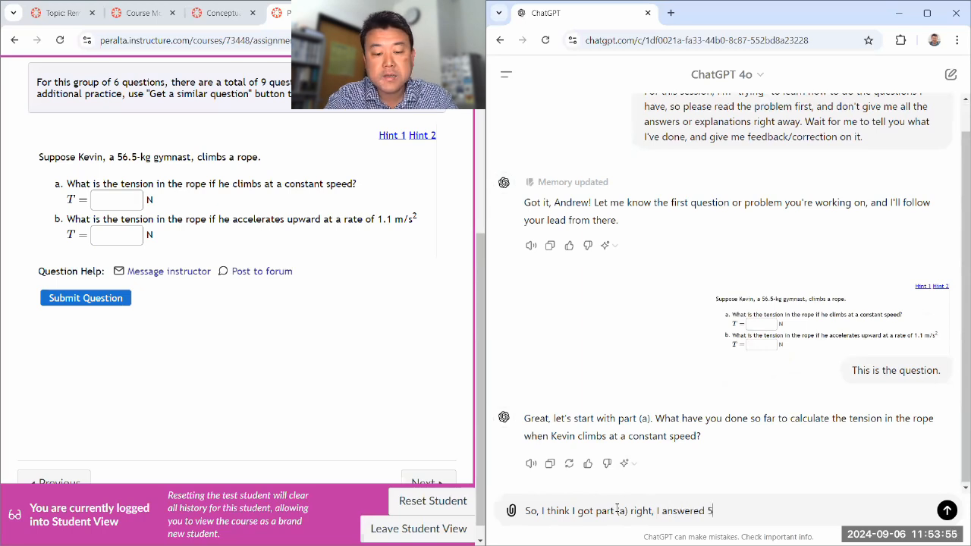
pyautogui.write('65 N')
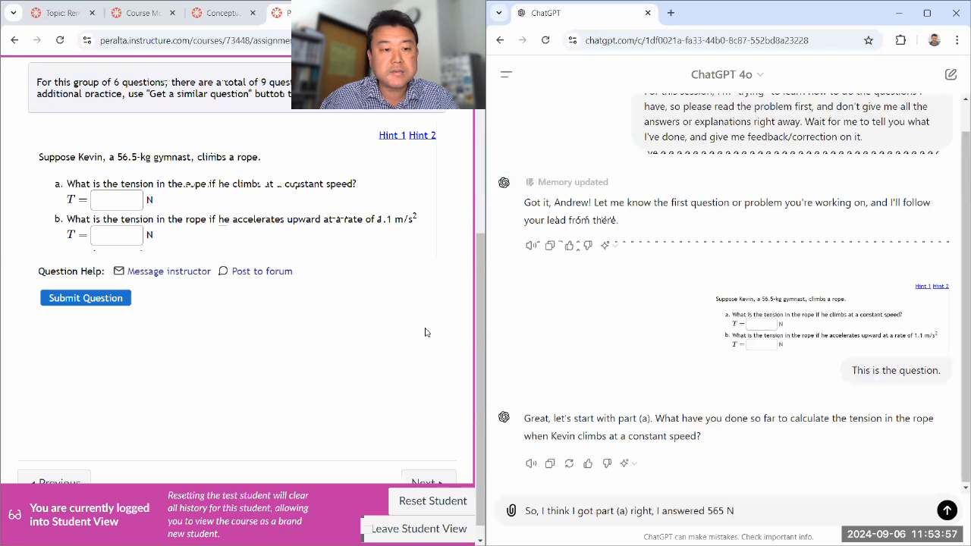
pyautogui.write('565')
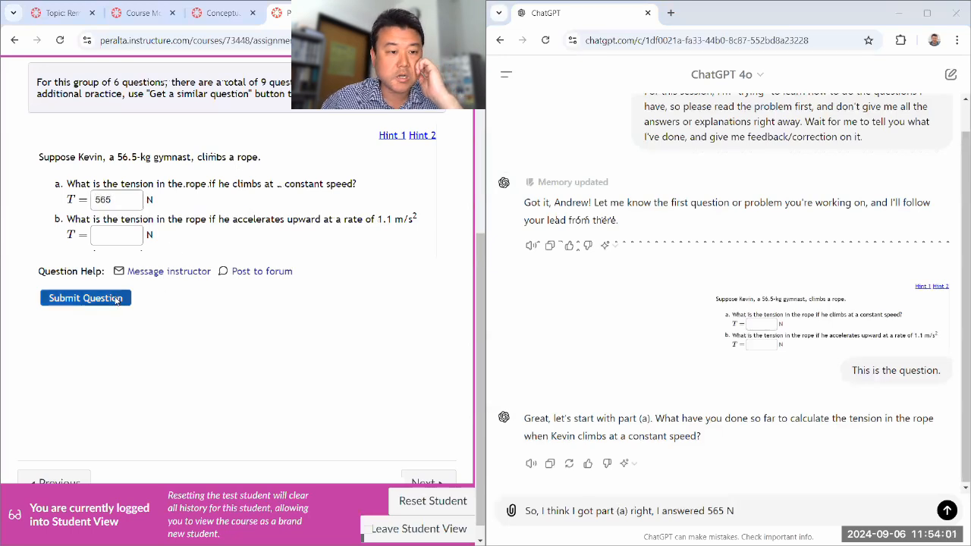
pyautogui.click(85, 298)
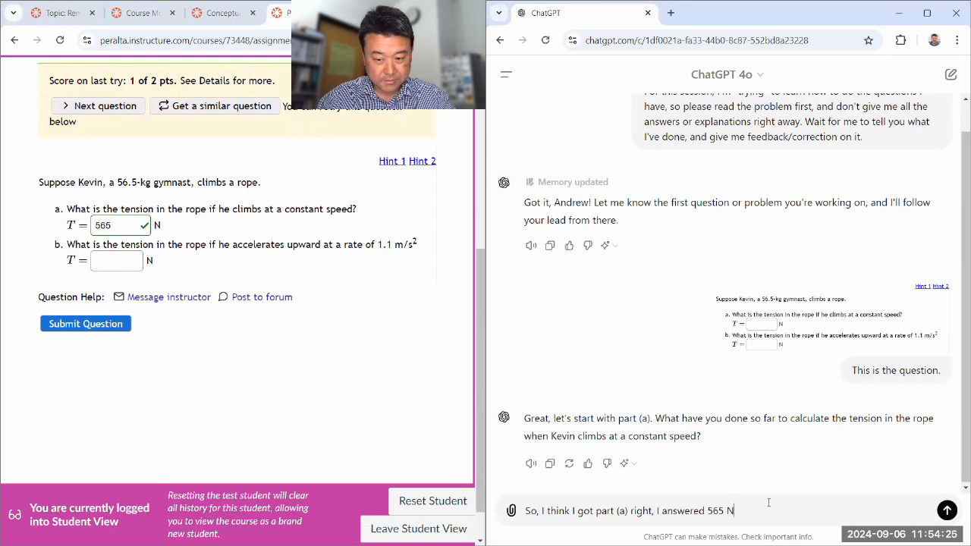
# Step: Add that part (b) was answered 56.5 kg × 1.1 m/s² ≈ 62 N, checking 56.5 × 1.1 in Calculator
pyautogui.write('and')
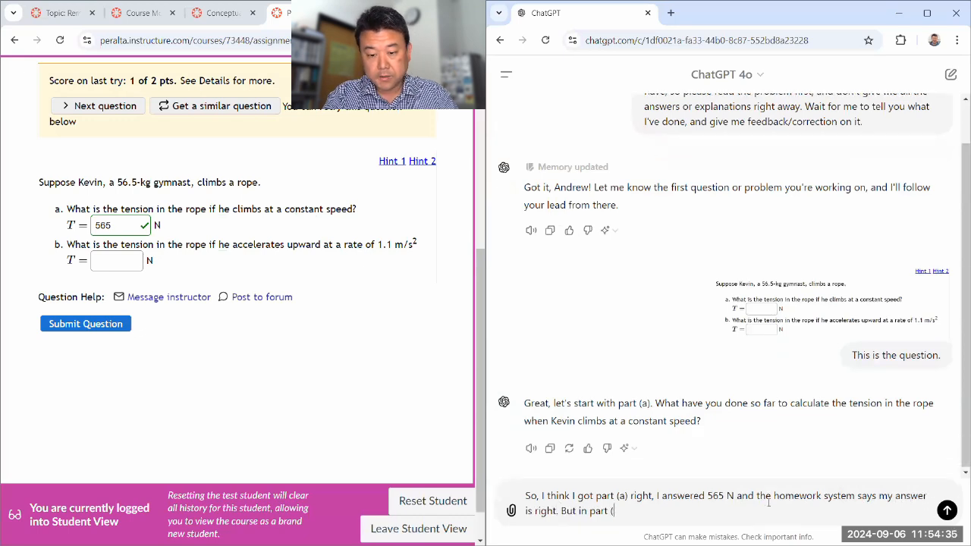
pyautogui.write('b), I answered')
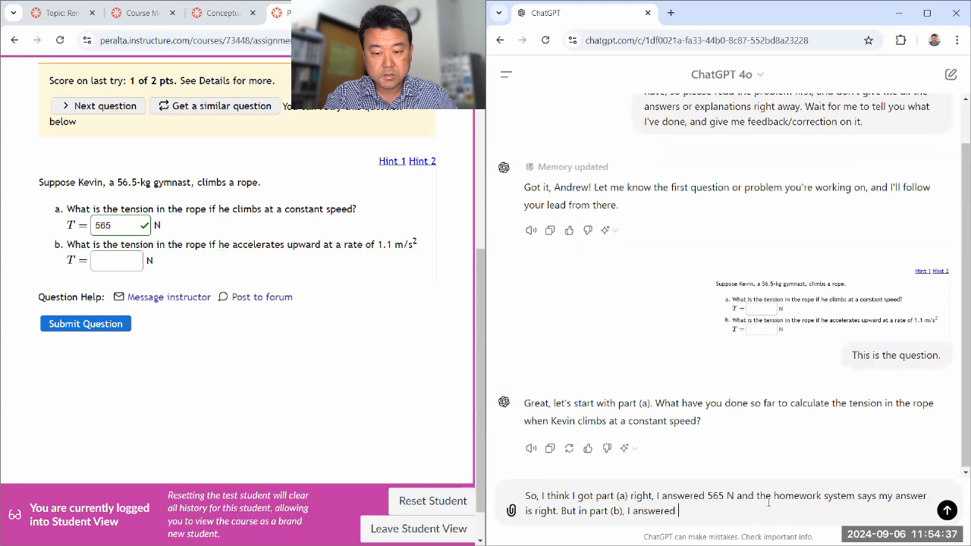
pyautogui.write('56.5')
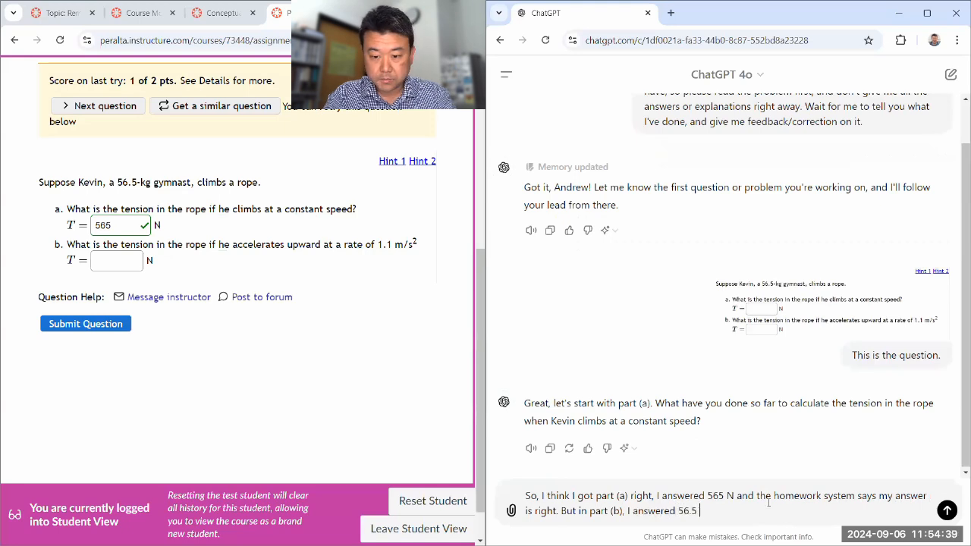
pyautogui.write('kg * 1.1 m')
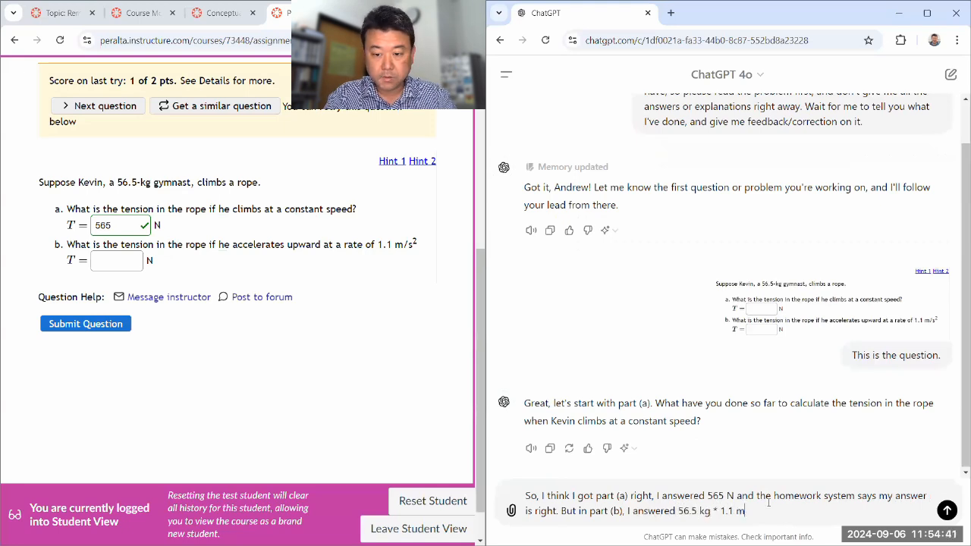
pyautogui.write('/s^2 =')
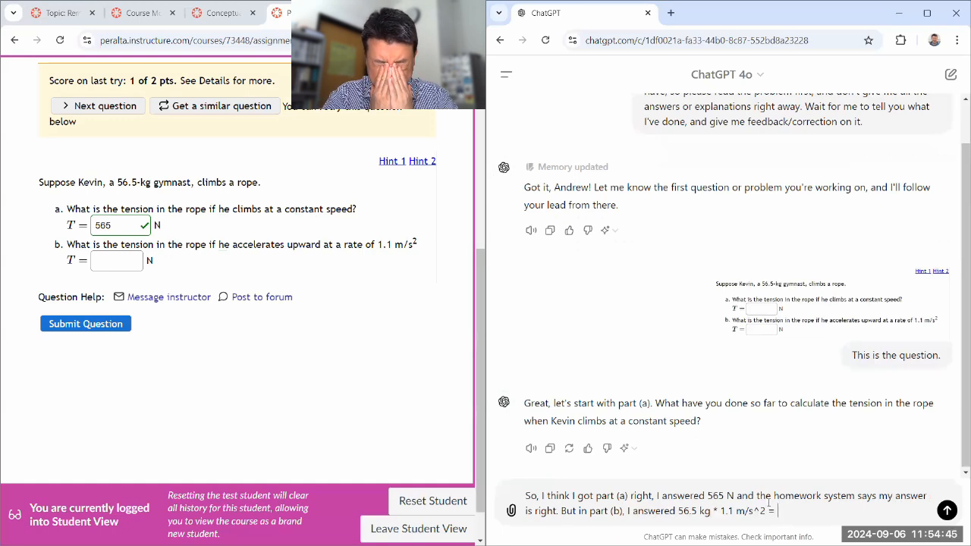
pyautogui.write('62.1 N')
pyautogui.write('56.')
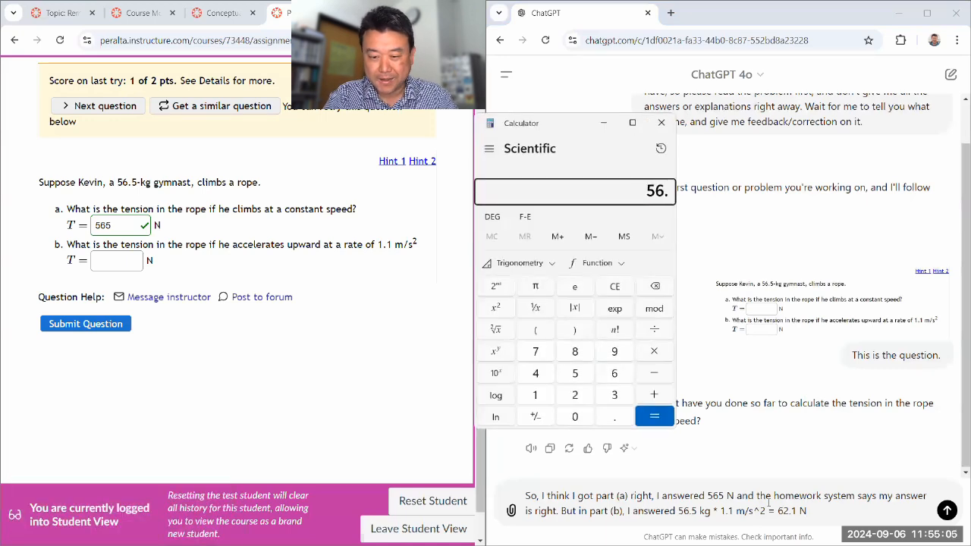
pyautogui.click(654, 415)
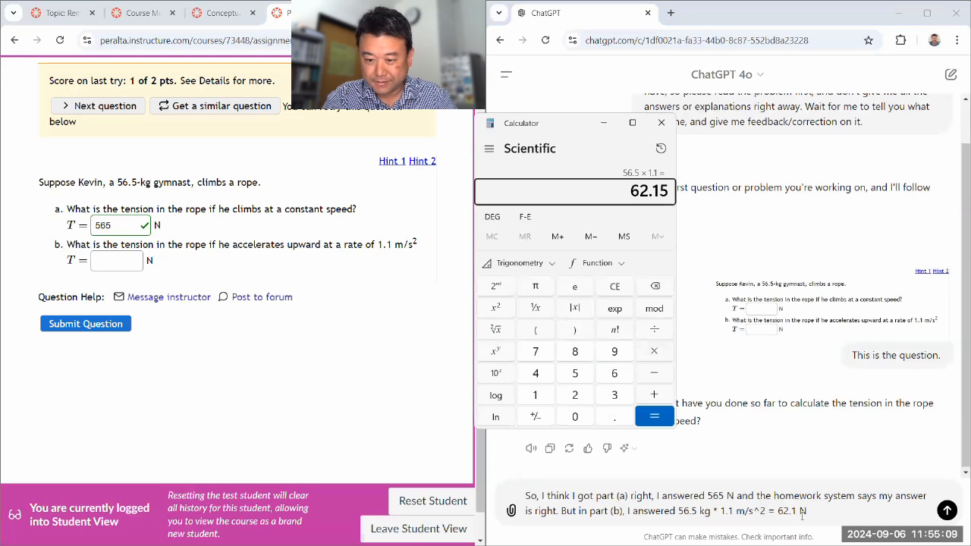
pyautogui.click(661, 121)
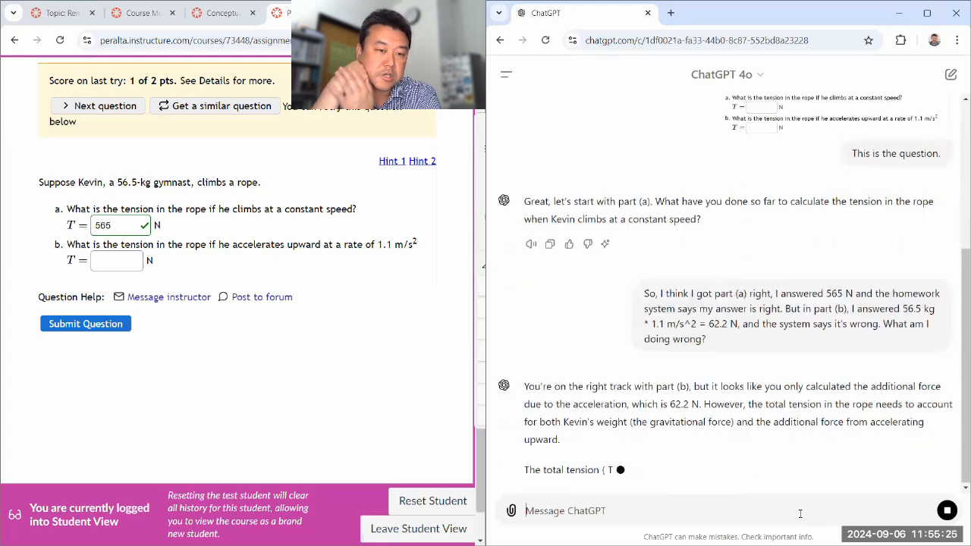
# Step: Scroll through ChatGPT's reply explaining the tension should be T = m(g + a)
pyautogui.scroll(-3)
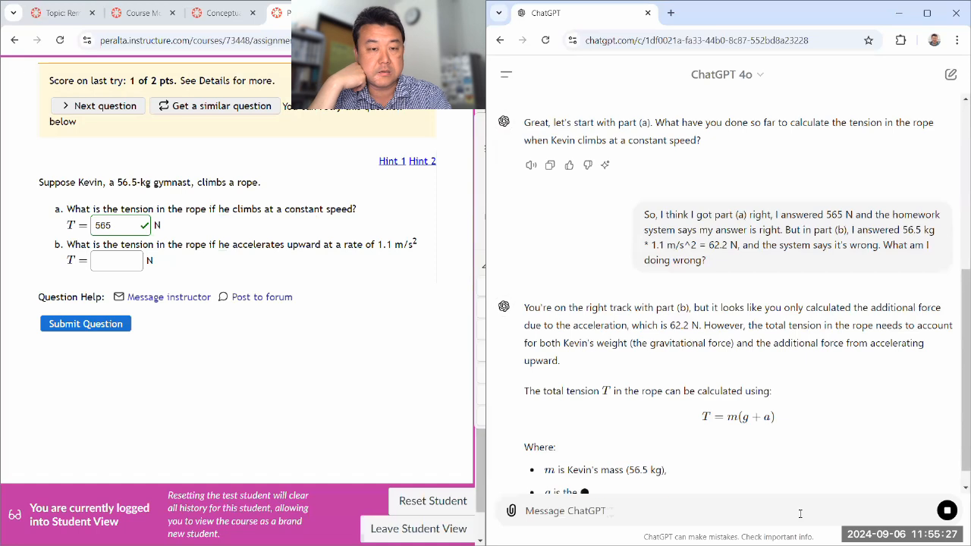
pyautogui.scroll(-3)
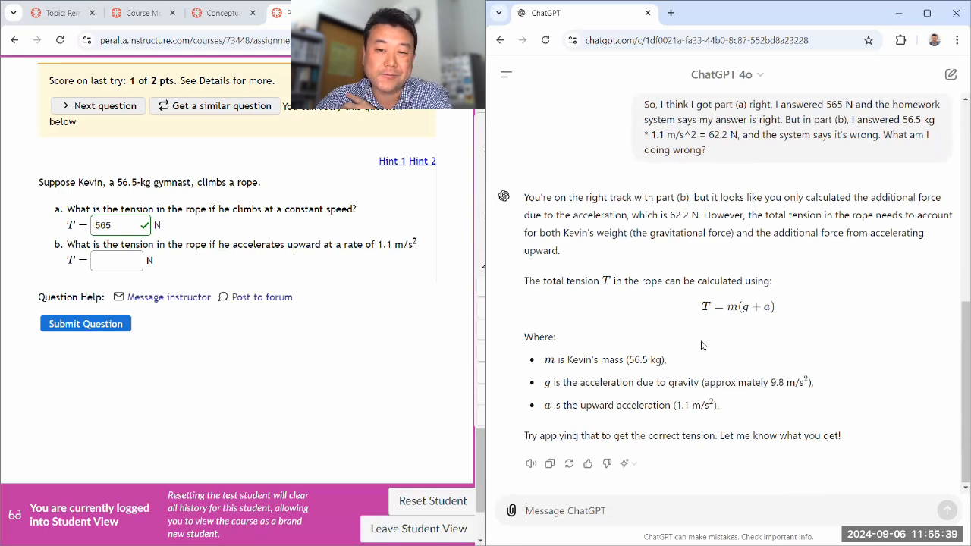
pyautogui.moveTo(705, 197)
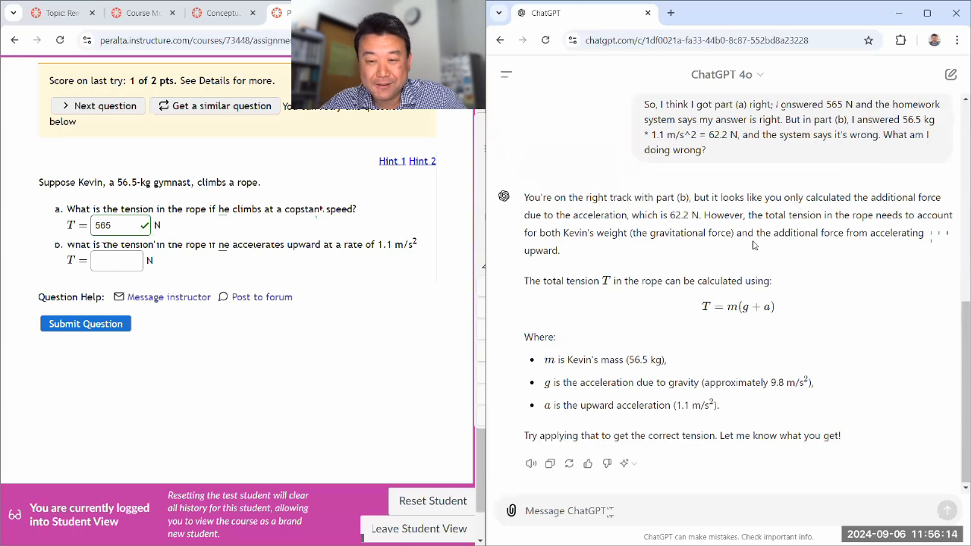
# Step: Draw an FBD of Kevin with tension T up, weight mg down, and acceleration a noted in red
pyautogui.moveTo(759, 233); pyautogui.dragTo(560, 251)
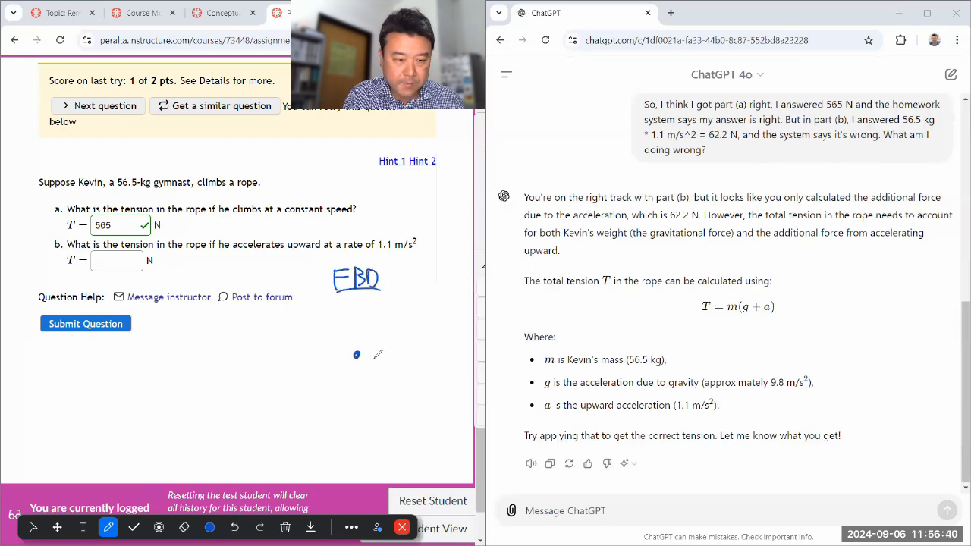
pyautogui.moveTo(357, 355); pyautogui.dragTo(356, 427)
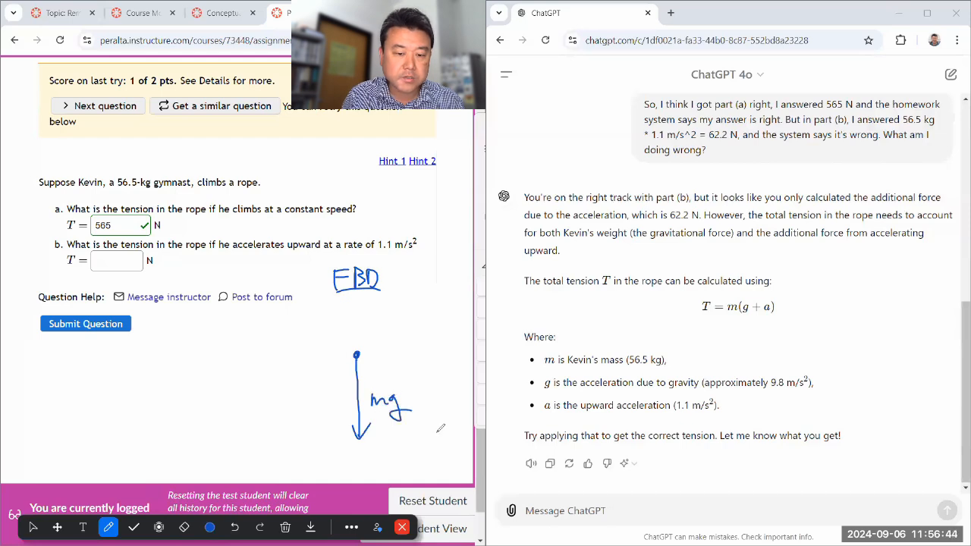
pyautogui.moveTo(352, 295); pyautogui.dragTo(357, 355)
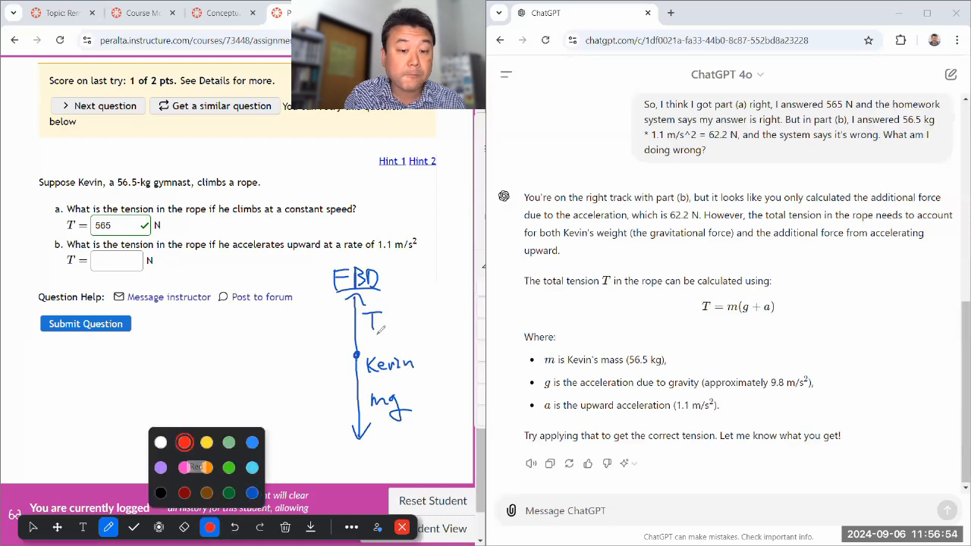
pyautogui.moveTo(303, 342); pyautogui.dragTo(331, 327)
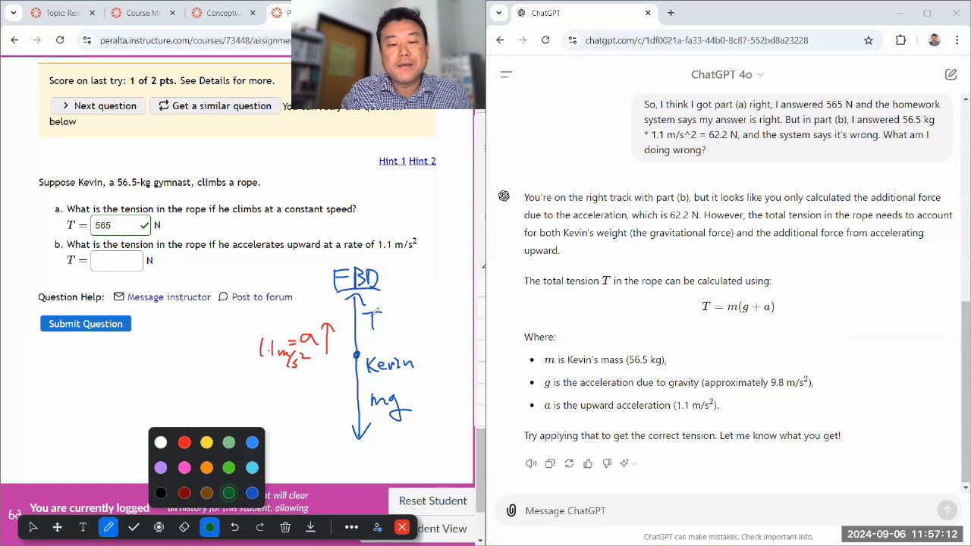
pyautogui.moveTo(185, 375)
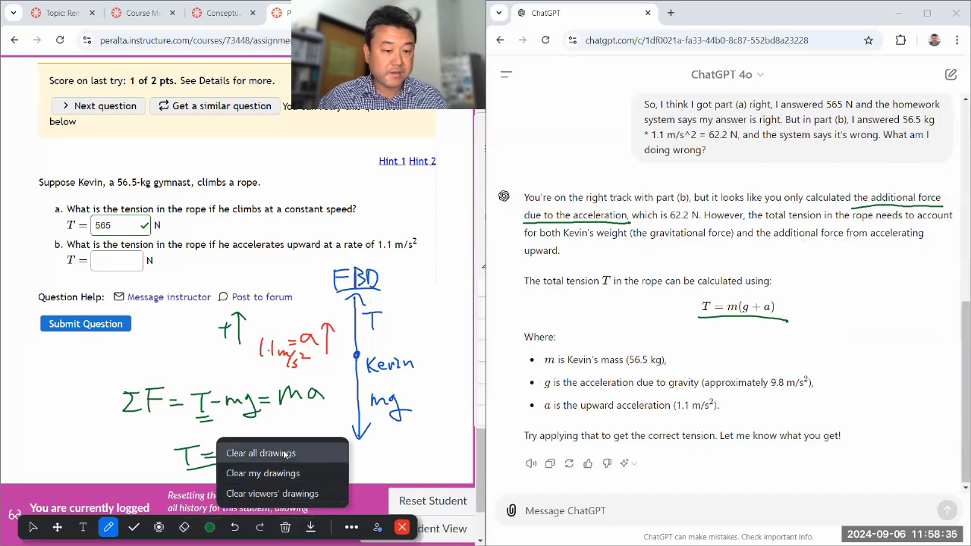
# Step: Clear all drawings and submit 627.2 N for part (b), scoring 2 of 2
pyautogui.click(261, 452)
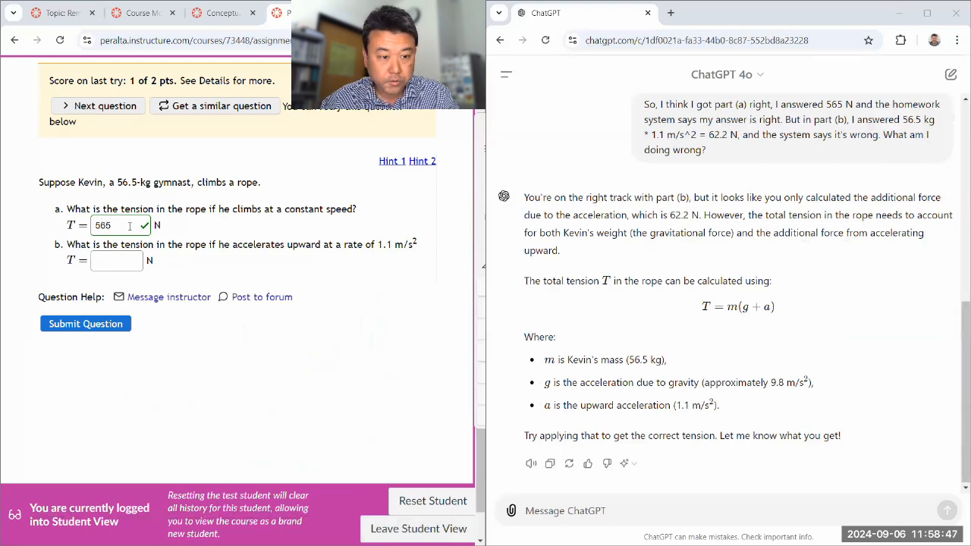
pyautogui.click(115, 260)
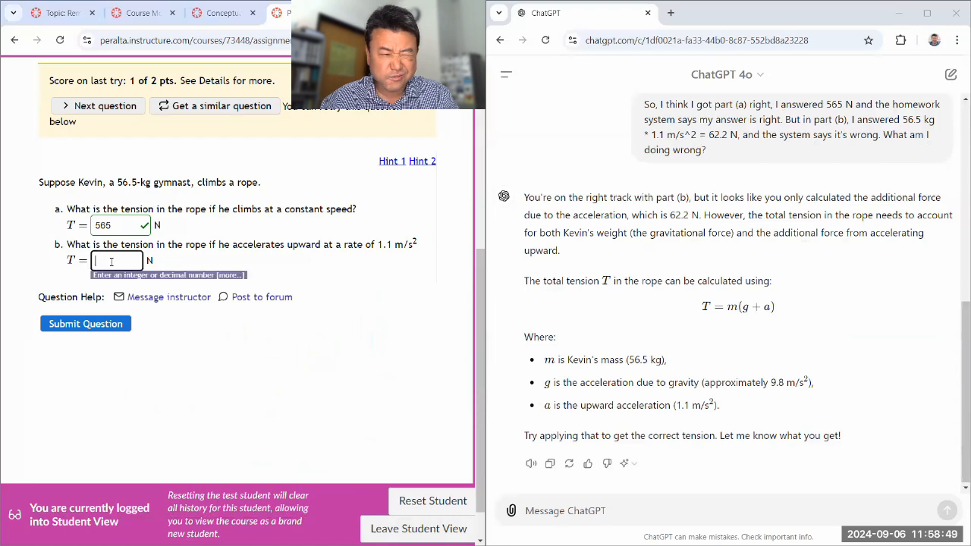
pyautogui.write('627.2')
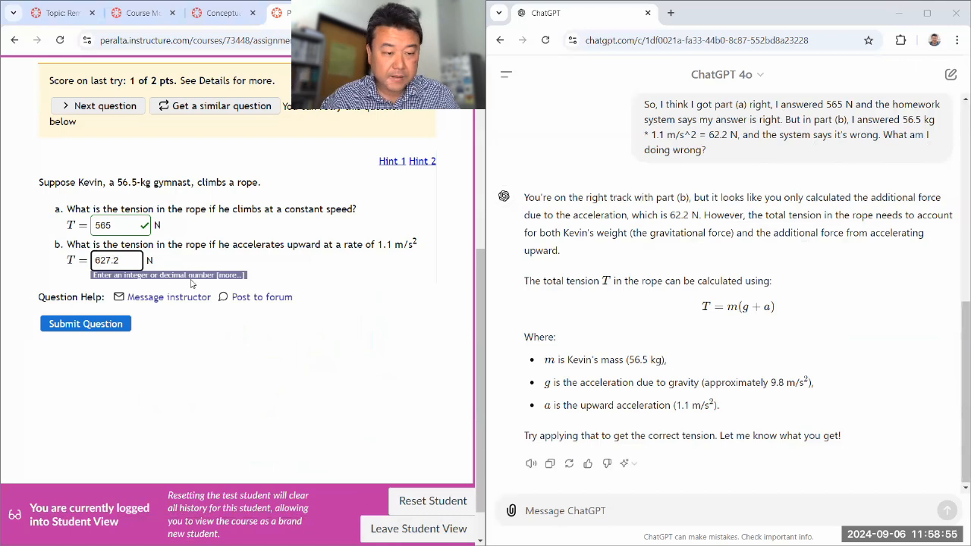
pyautogui.click(85, 324)
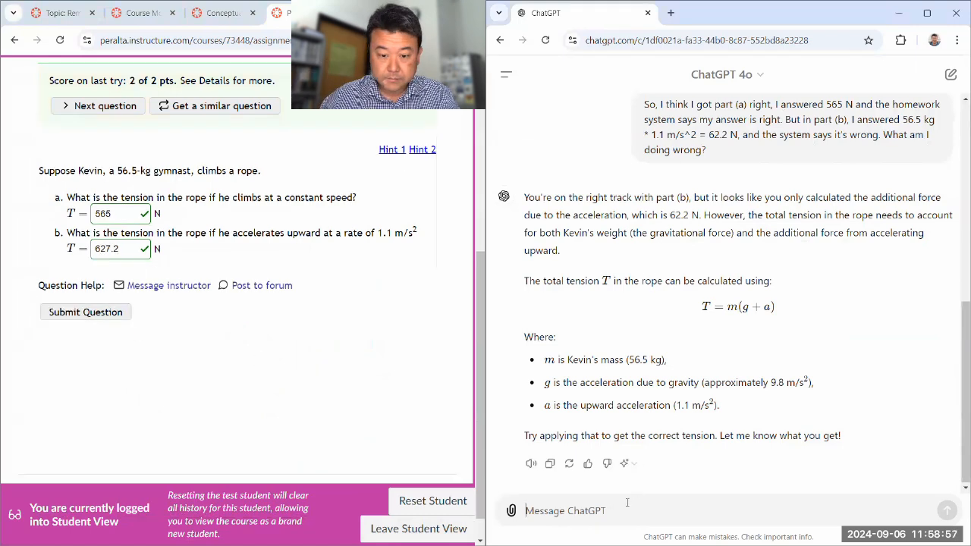
# Step: Start typing 'Thank you! I got 627.2 N and that looks right' to ChatGPT
pyautogui.write('Thank you! I got')
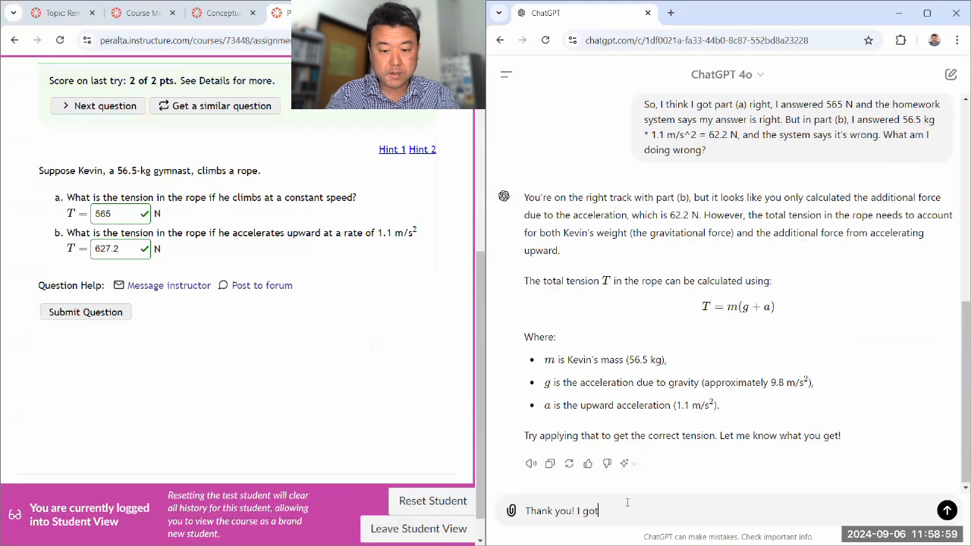
pyautogui.write('627.2 N')
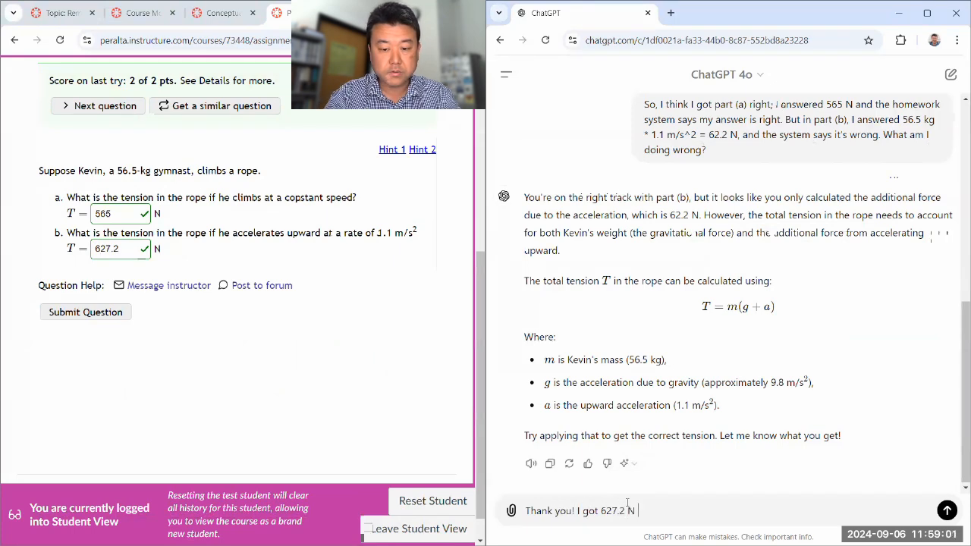
pyautogui.write('and that looks rig')
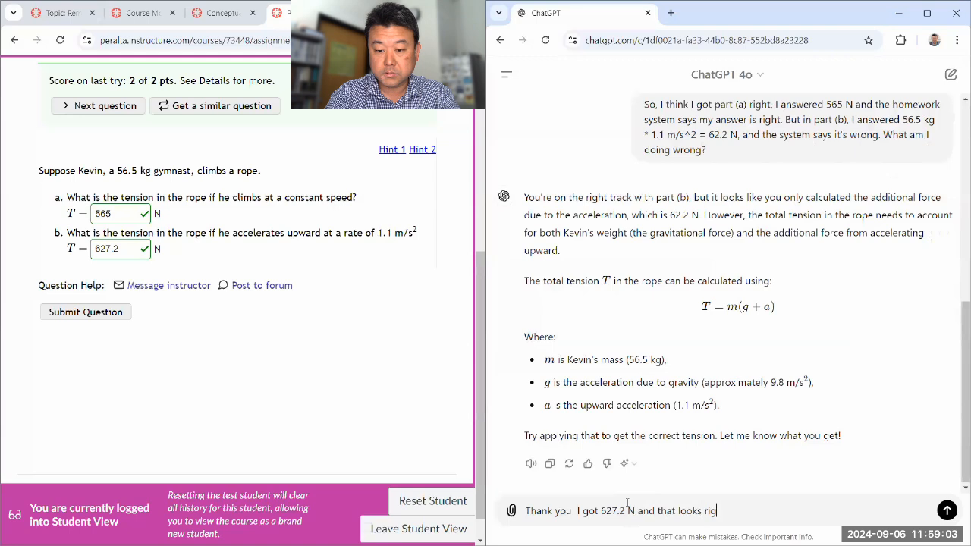